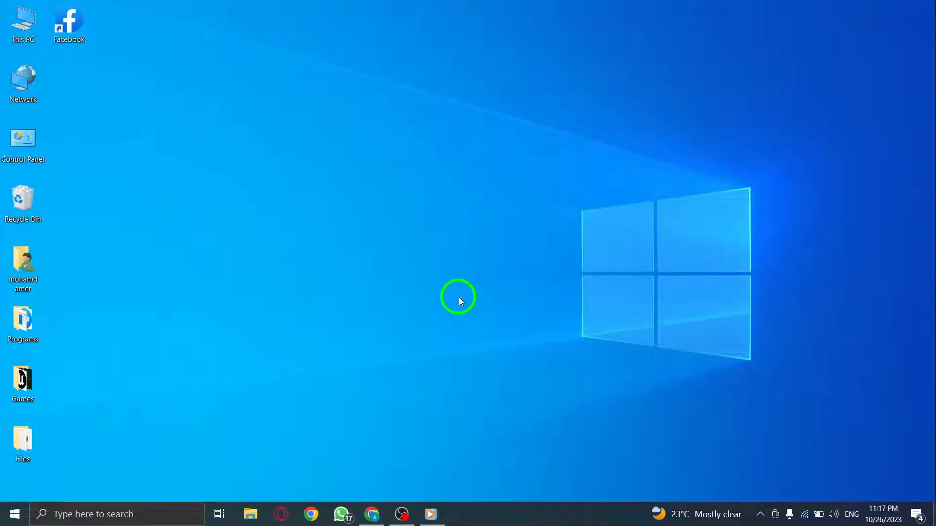
mouse_move(364, 287)
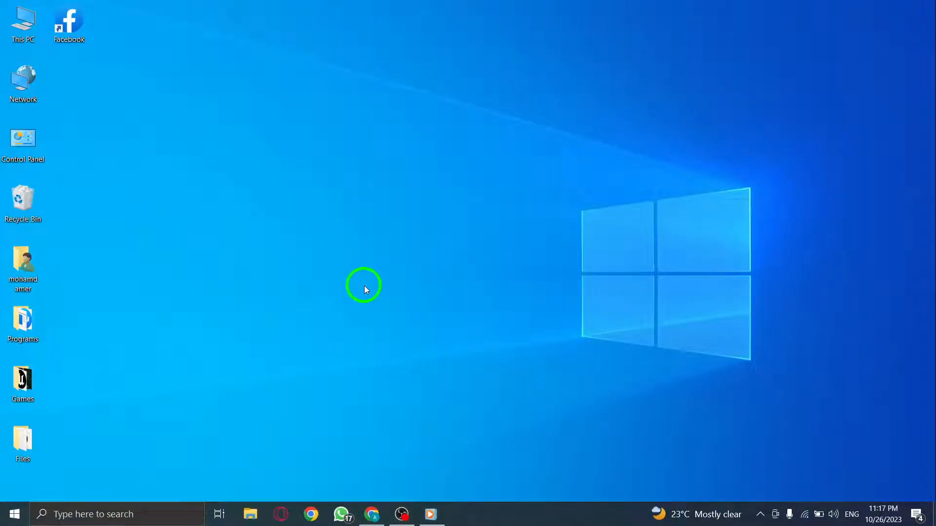
mouse_move(382, 297)
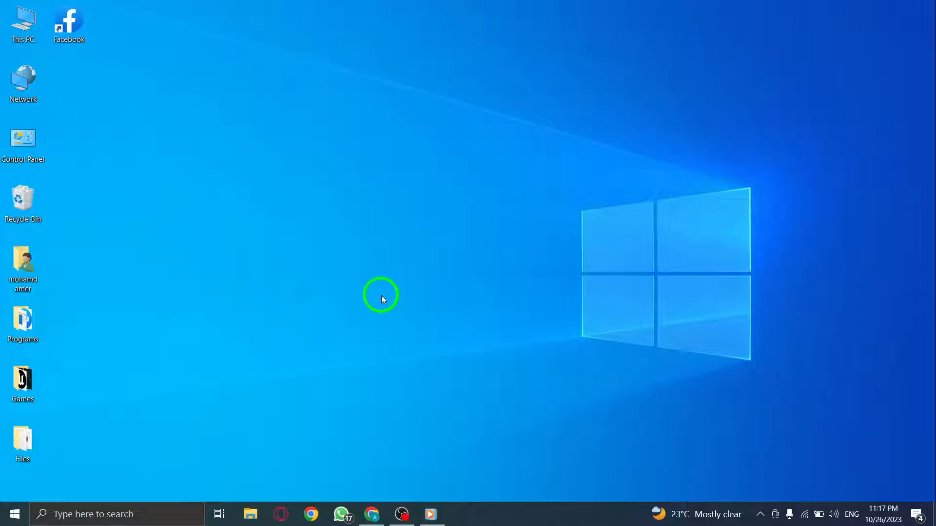
mouse_move(375, 326)
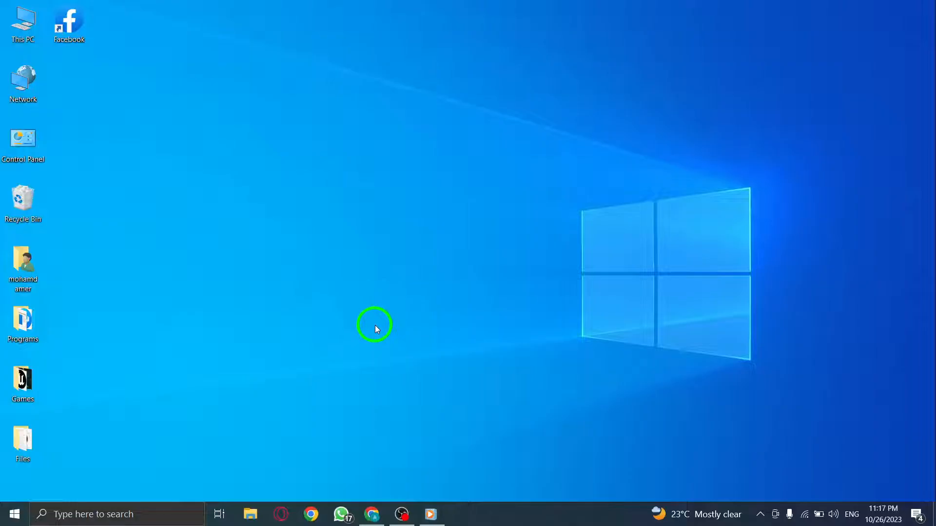
Restore the Chrome window showing the Facebook home feed and maximize it.
left_click(370, 514)
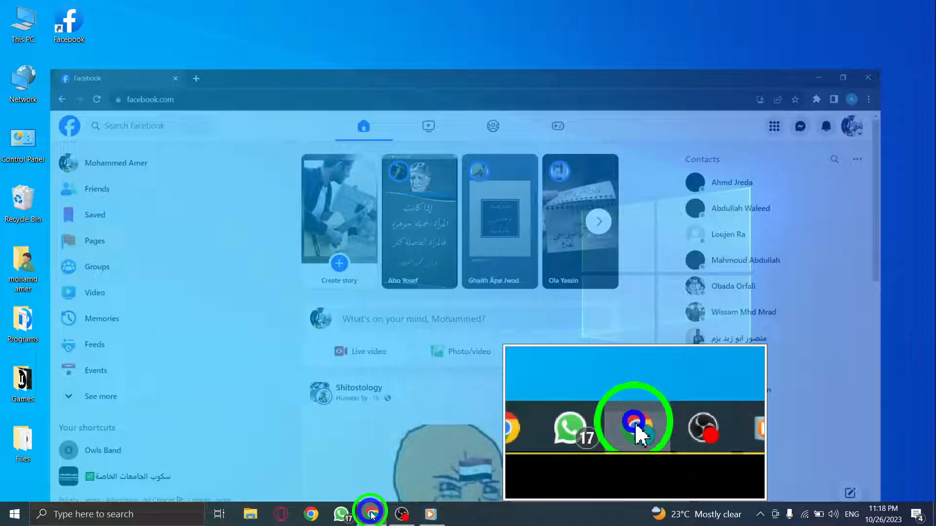
left_click(634, 419)
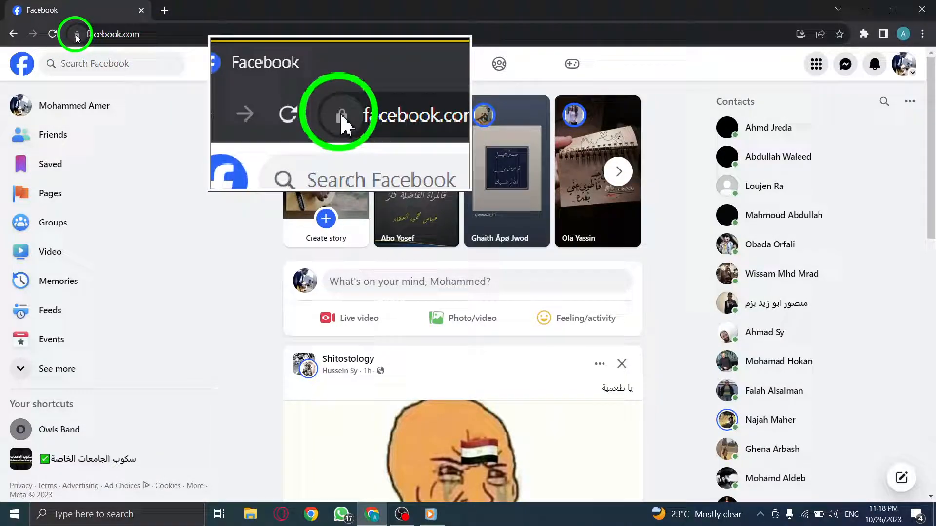
left_click(76, 34)
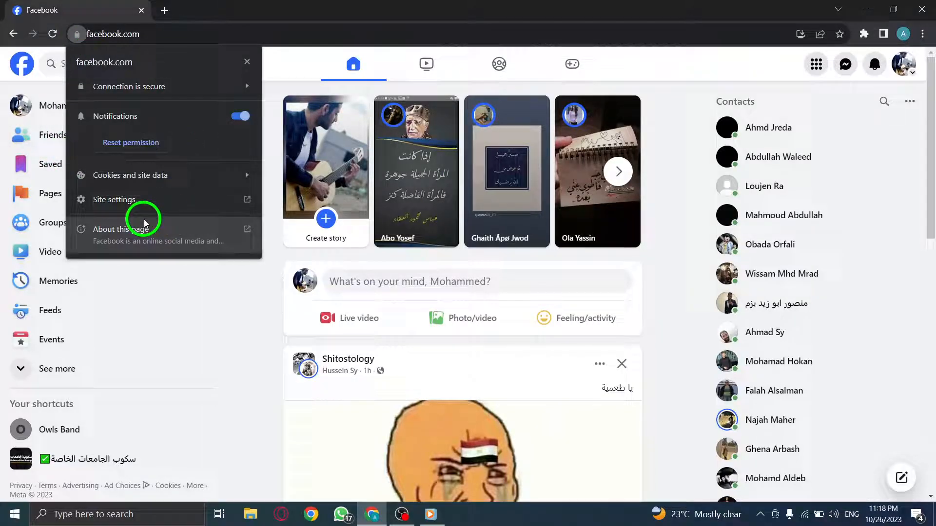
left_click(114, 199)
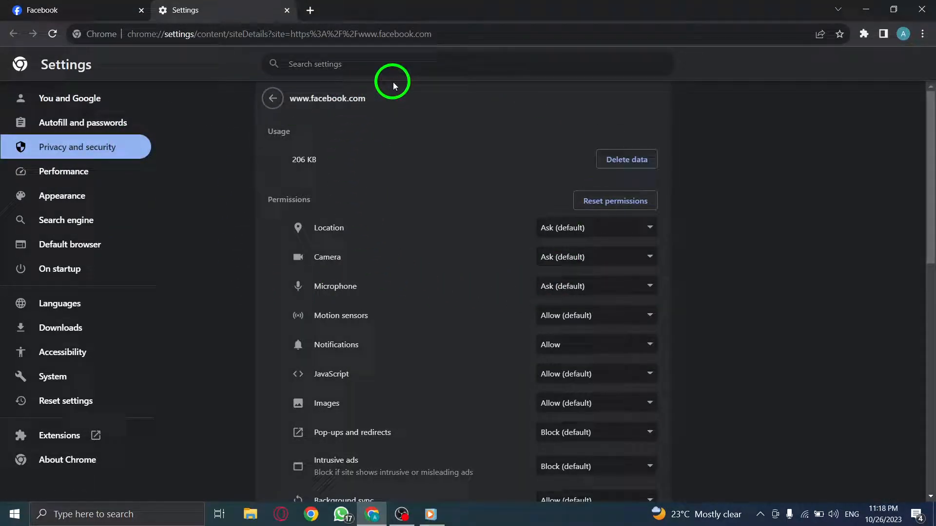
mouse_move(484, 218)
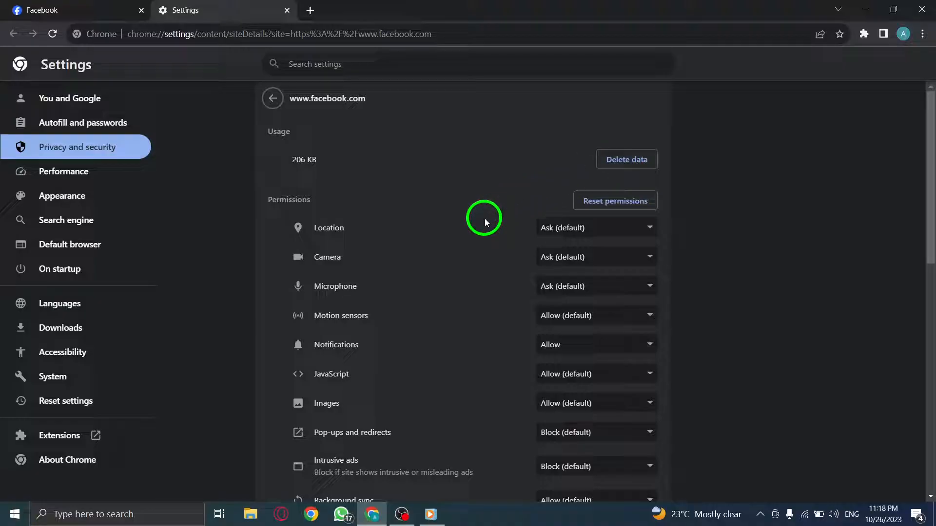
mouse_move(357, 182)
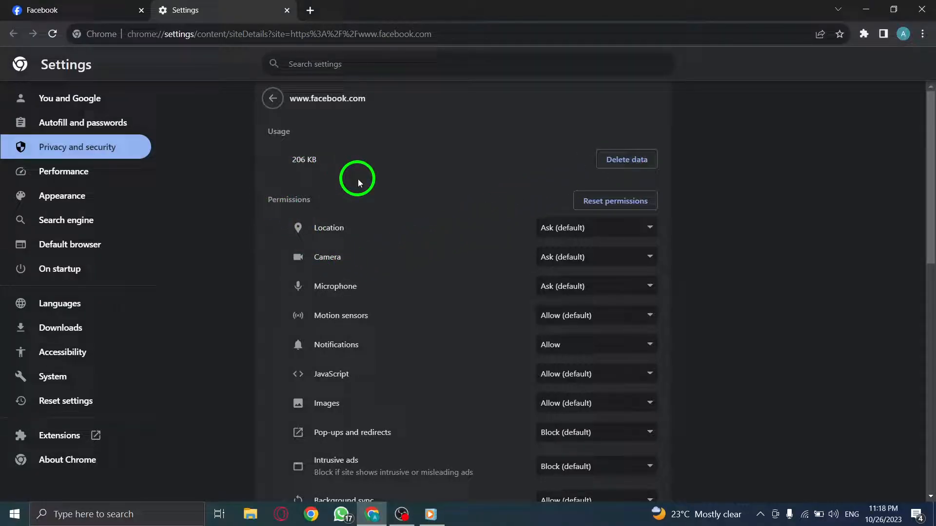
mouse_move(470, 281)
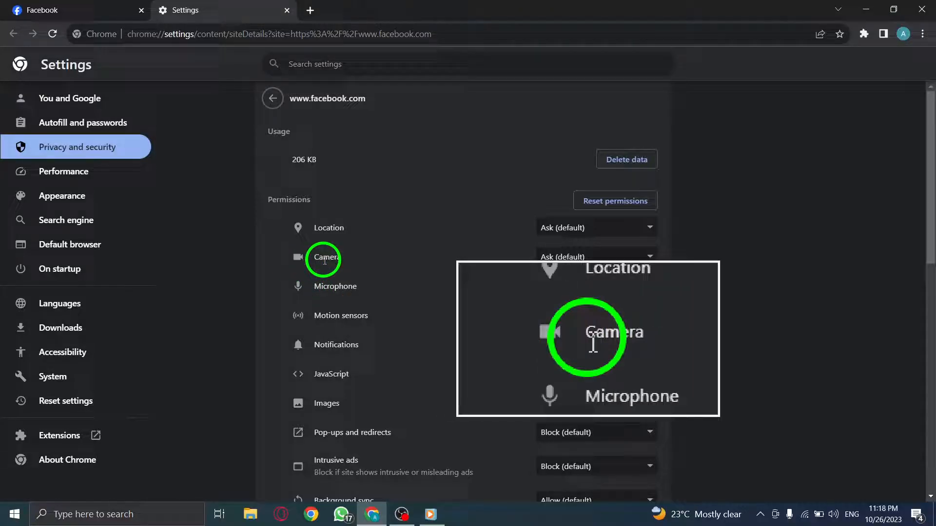
mouse_move(571, 257)
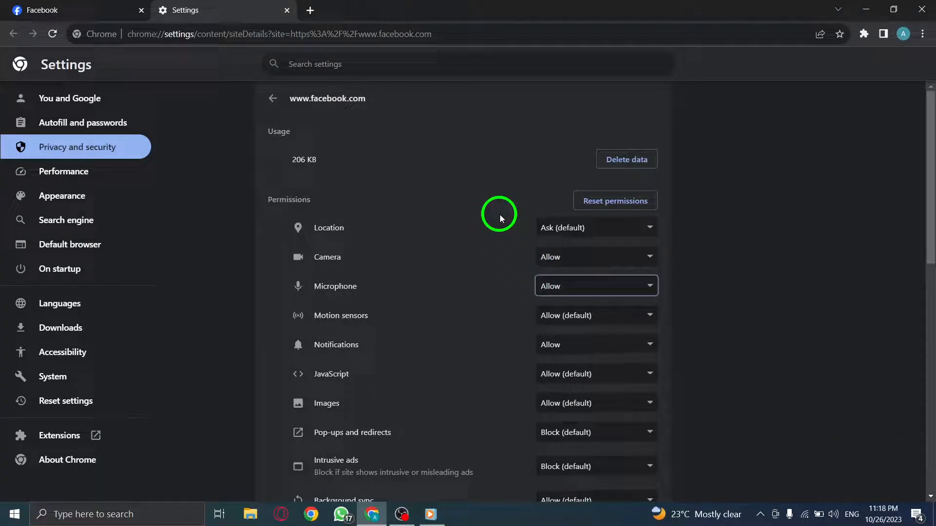
mouse_move(307, 21)
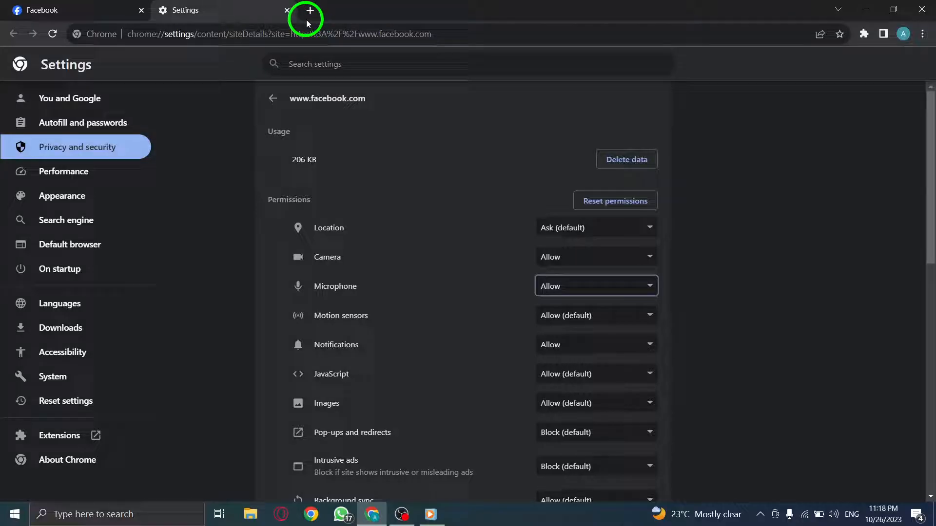